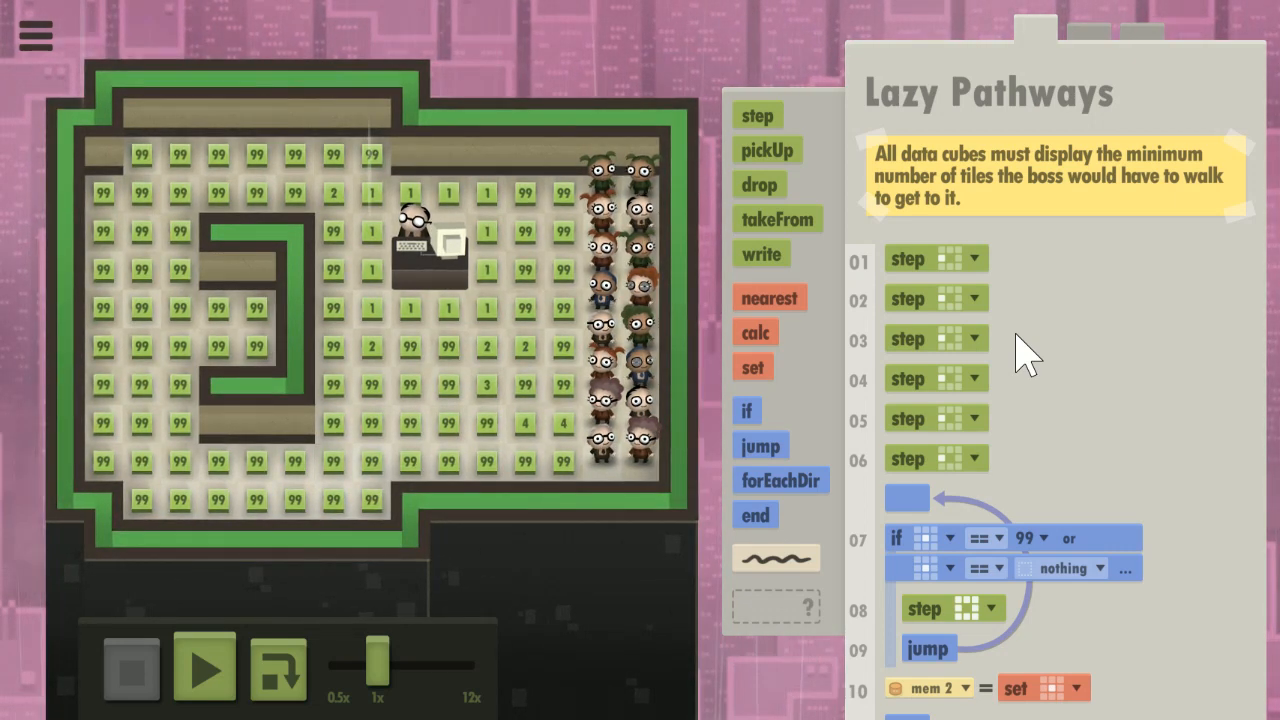
- Run the solution at 12x speed so workers write distances 1 to 6 onto the cubes
scroll("down", 3)
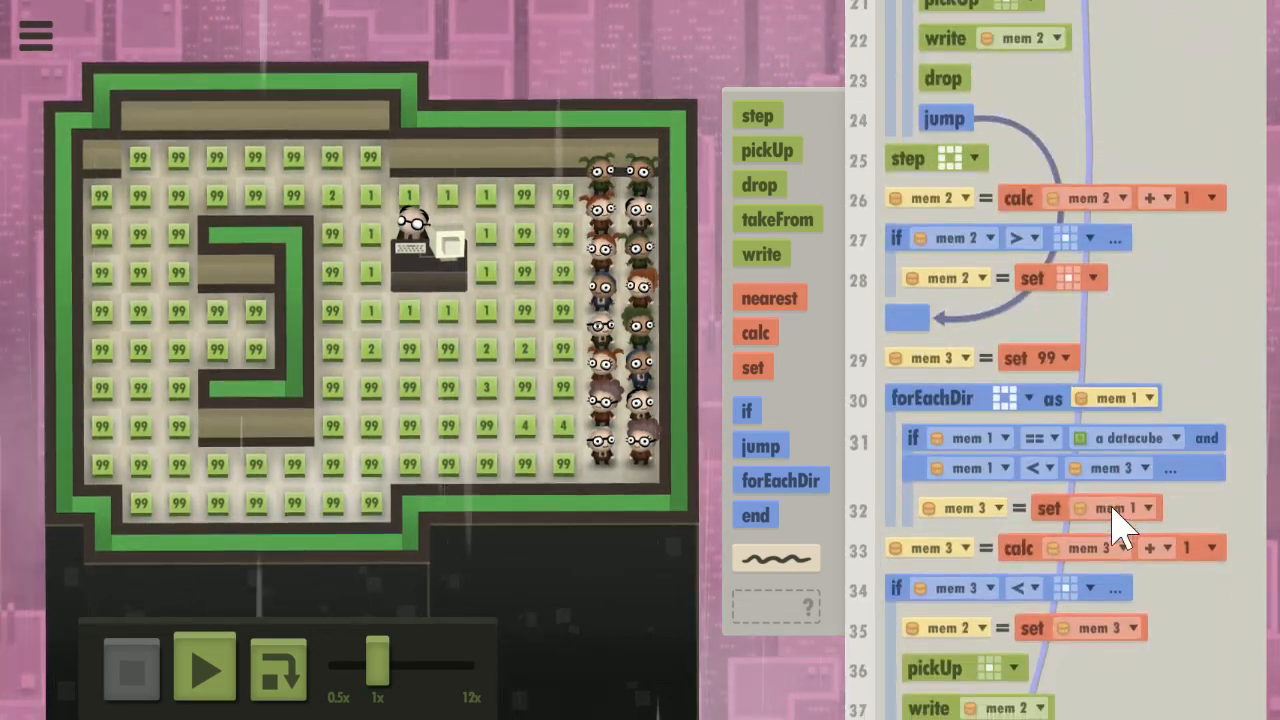
left_click(207, 670)
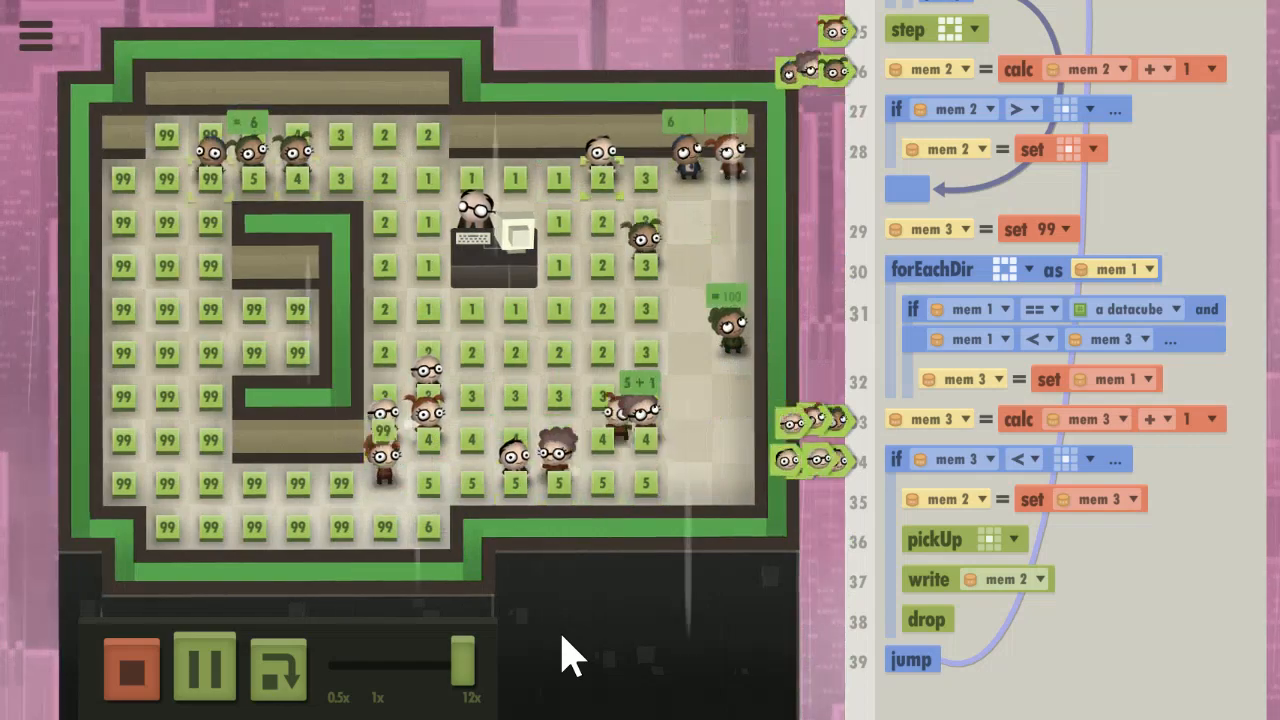